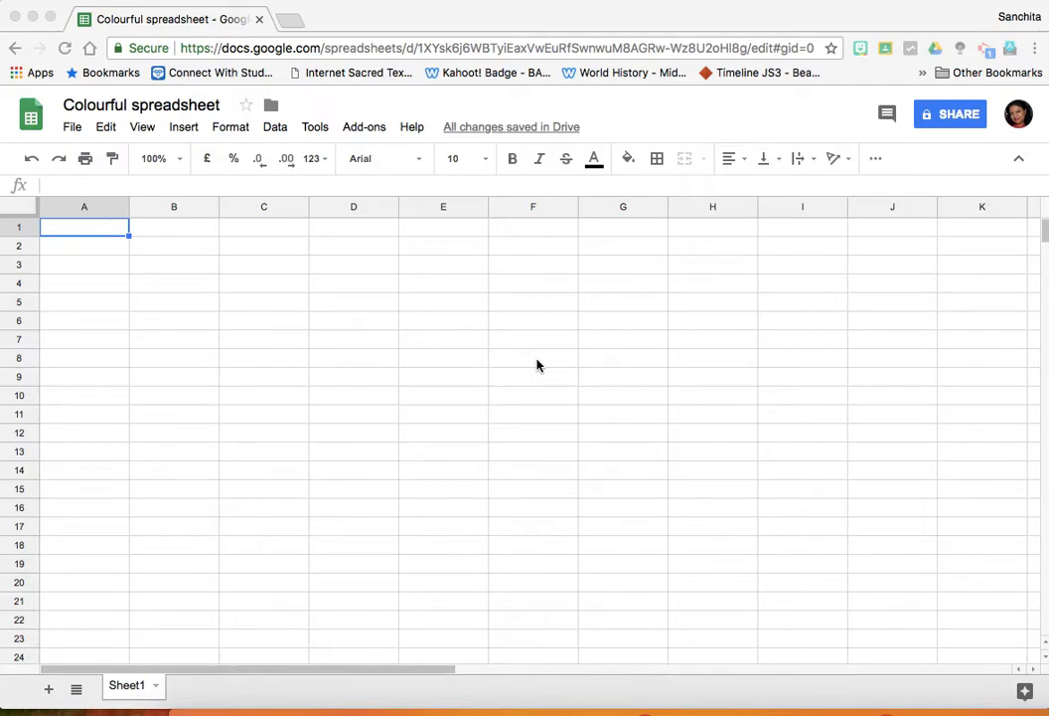
{"action": "mouse_move", "coordinate": [159, 240]}
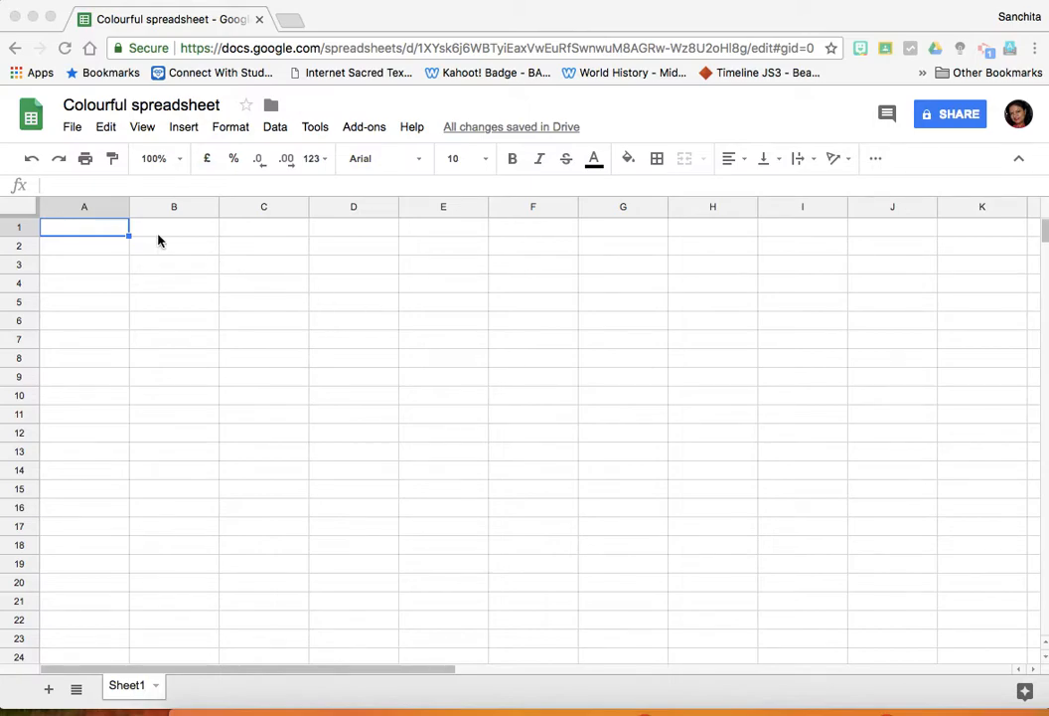
{"action": "mouse_move", "coordinate": [96, 233]}
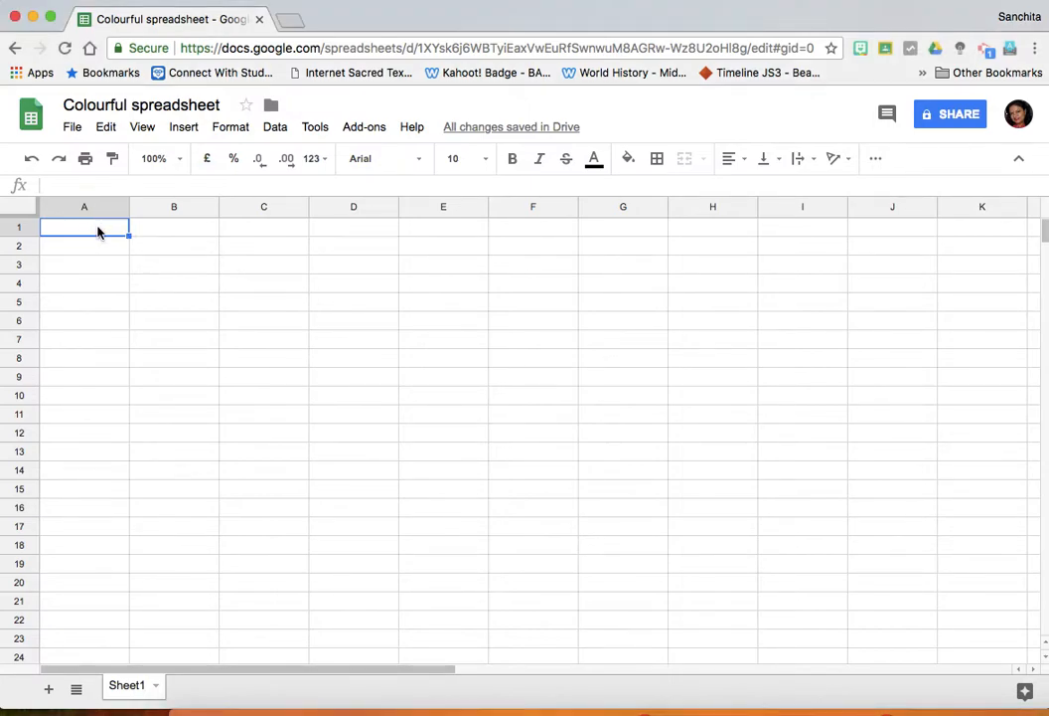
Type the letters p, i, d and e one per cell across row 1.
{"action": "type", "text": "p"}
{"action": "left_click", "coordinate": [174, 227]}
{"action": "type", "text": "r"}
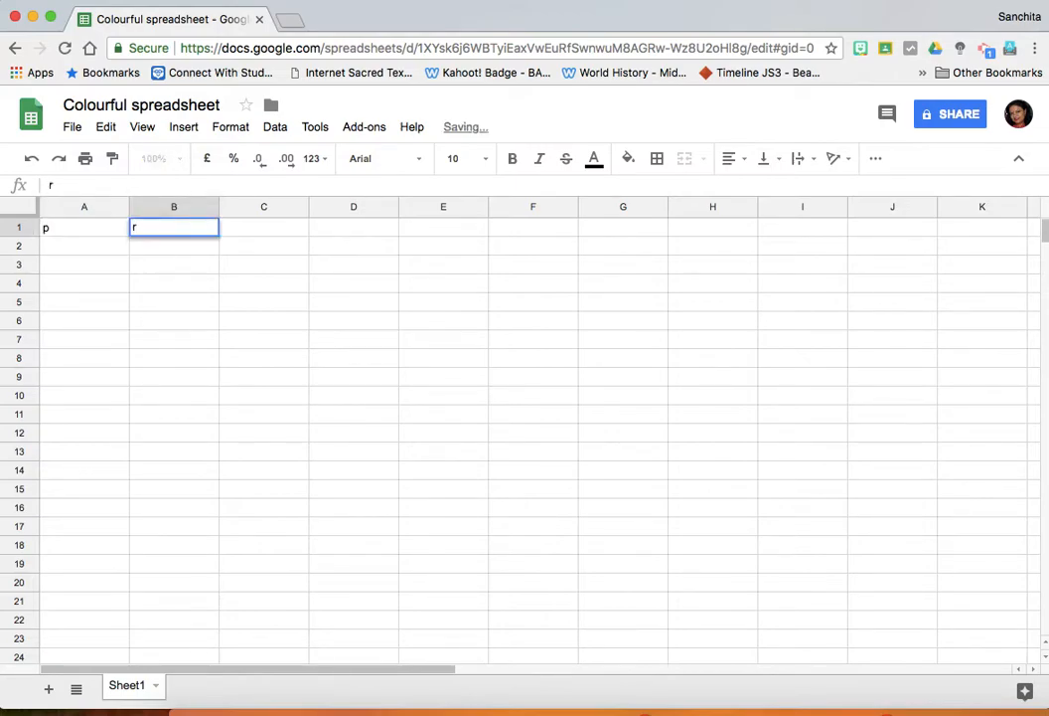
{"action": "type", "text": "i"}
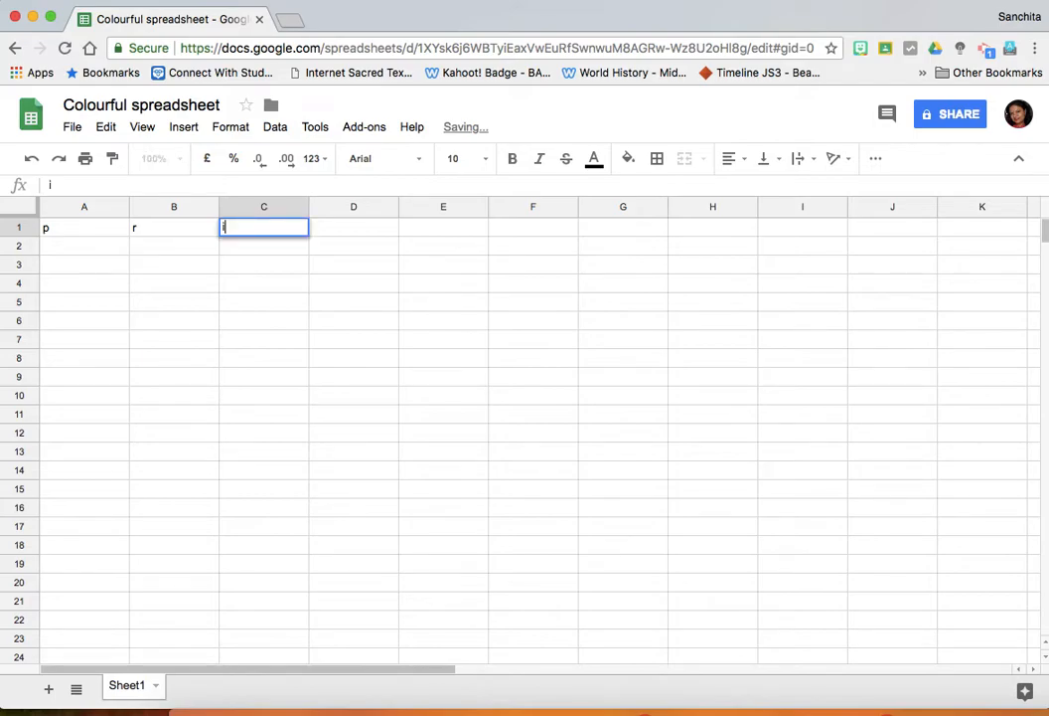
{"action": "key", "text": "Tab"}
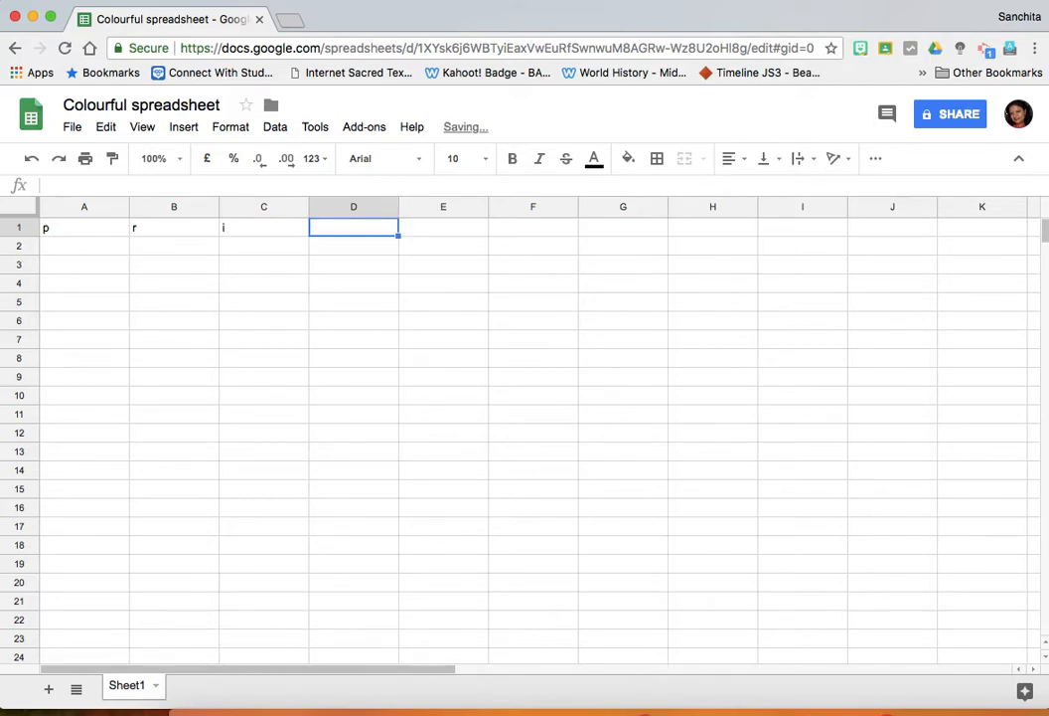
{"action": "type", "text": "d"}
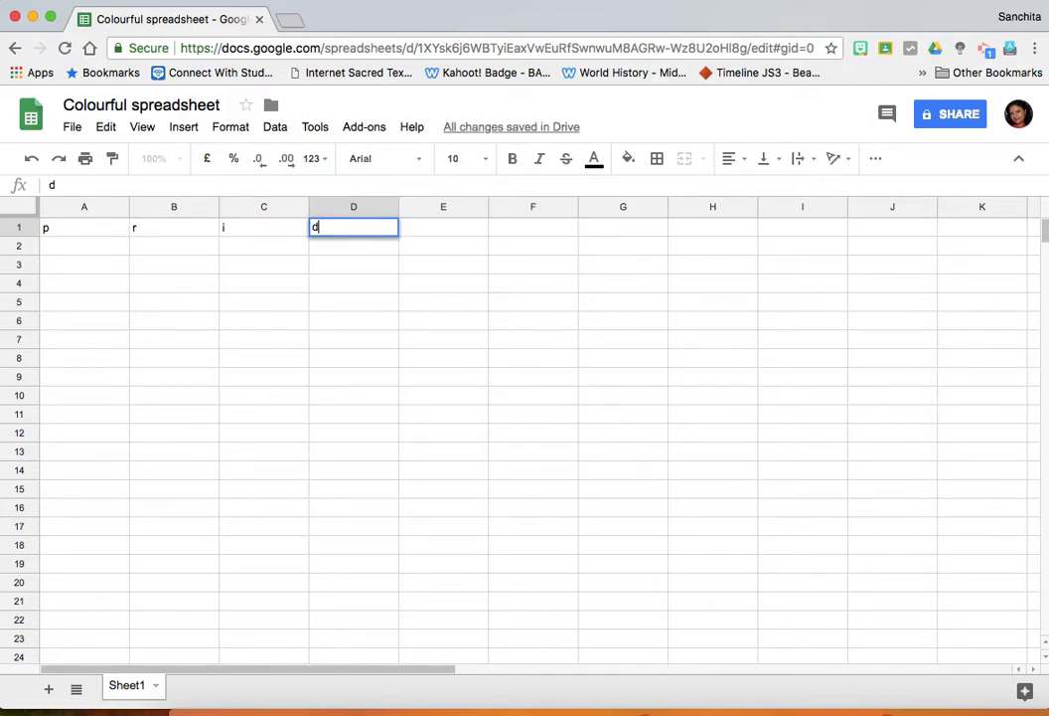
{"action": "type", "text": "e"}
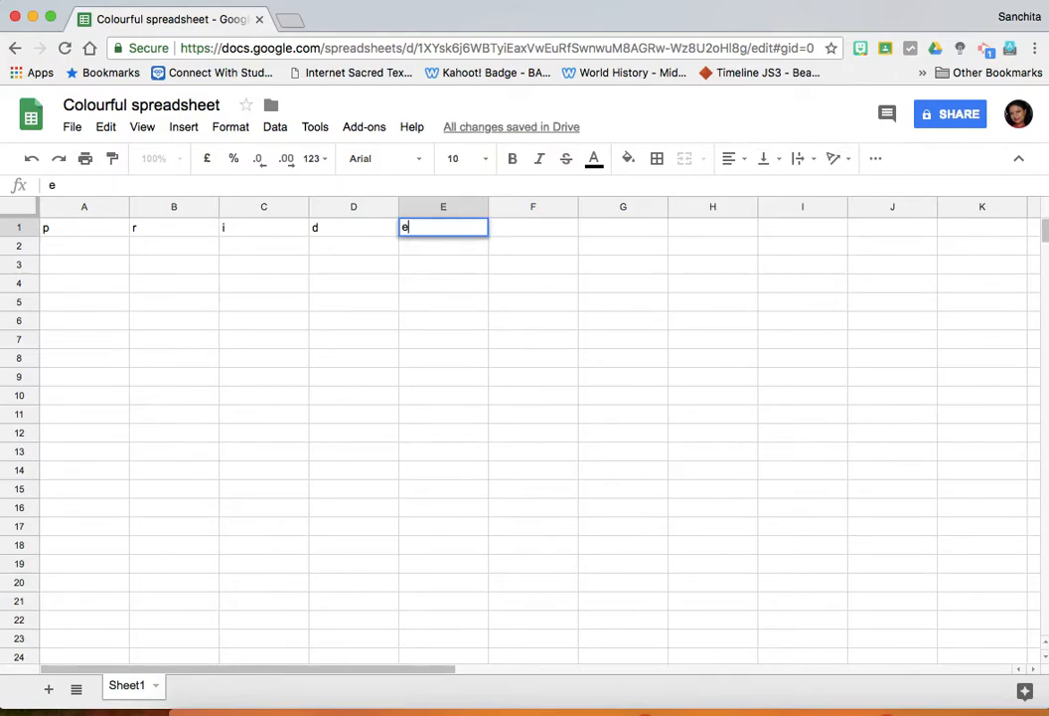
{"action": "key", "text": "Enter"}
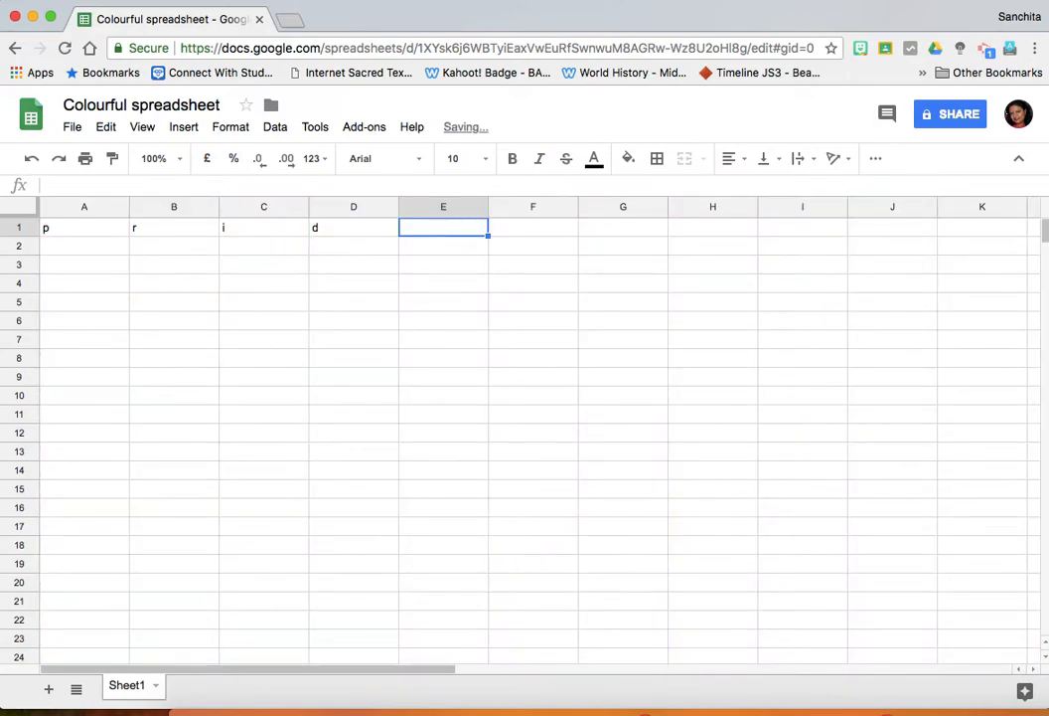
Enter 'e' in E1 to finish spelling 'pride'.
{"action": "type", "text": "e"}
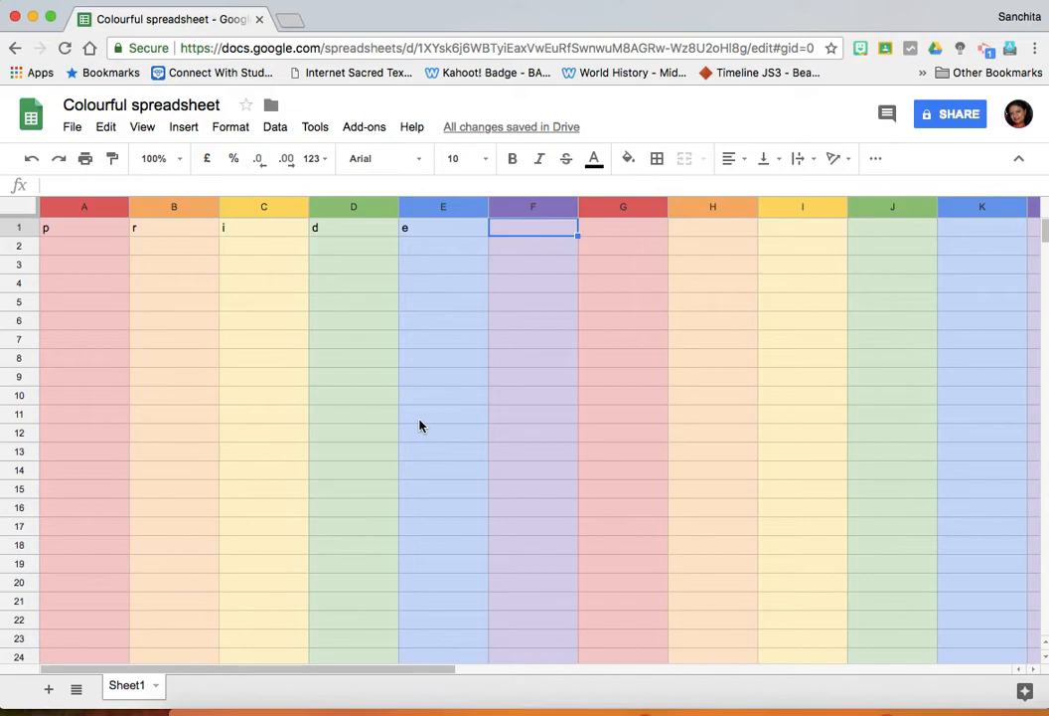
{"action": "mouse_move", "coordinate": [42, 284]}
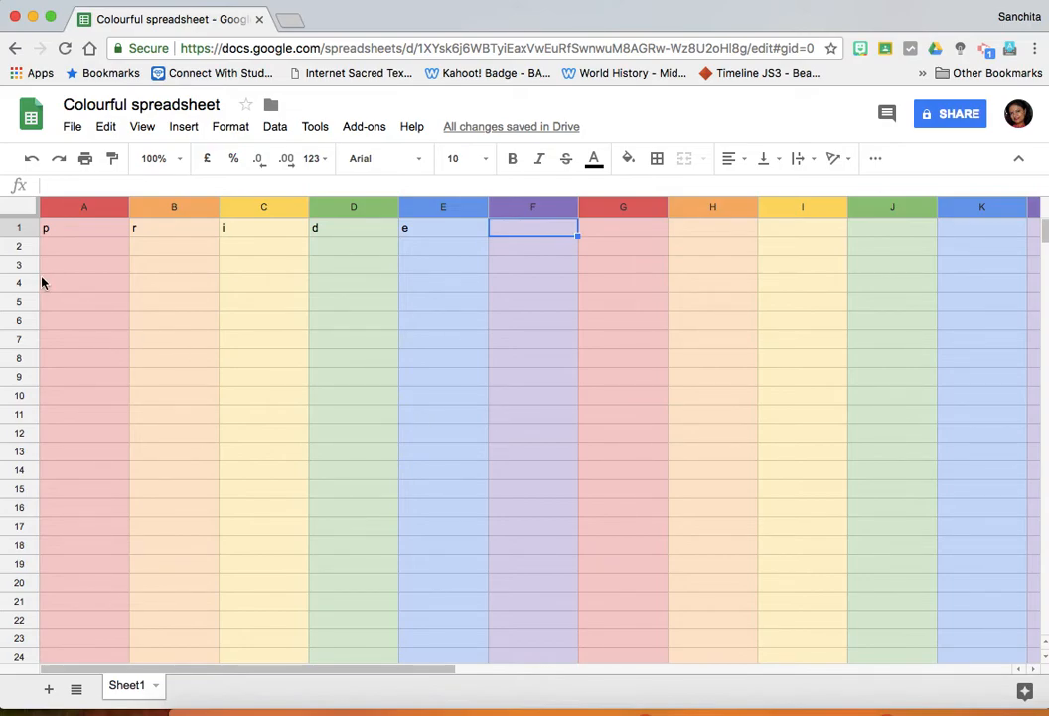
{"action": "mouse_move", "coordinate": [124, 233]}
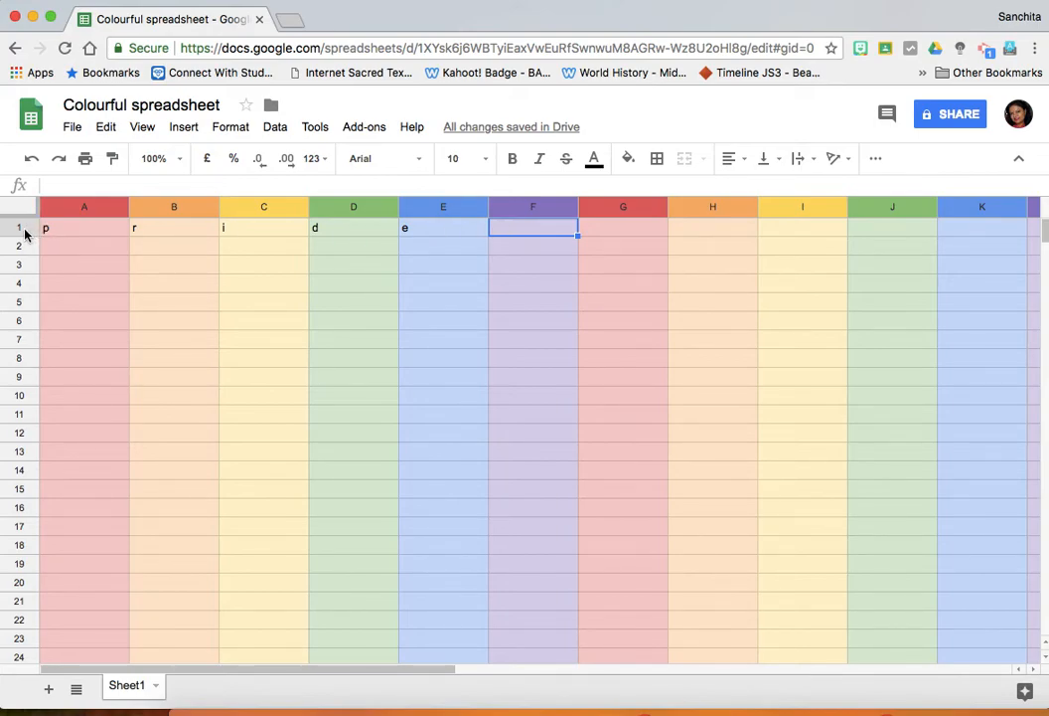
Hide row 1 containing 'pride' via its row-header context menu.
{"action": "left_click", "coordinate": [17, 229]}
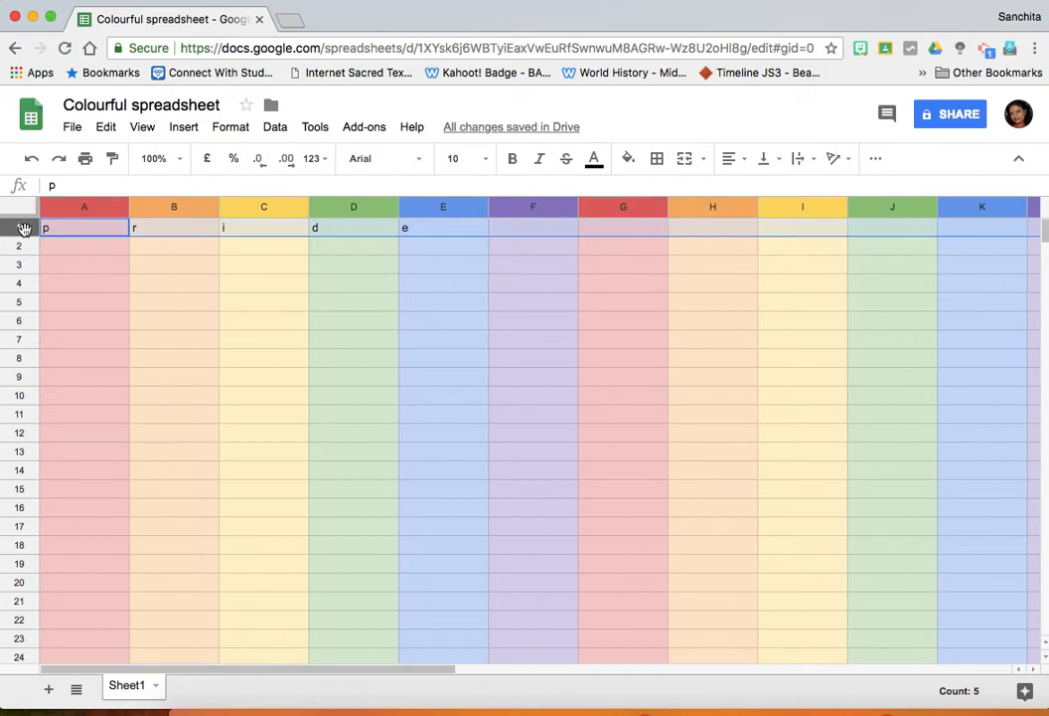
{"action": "right_click", "coordinate": [18, 230]}
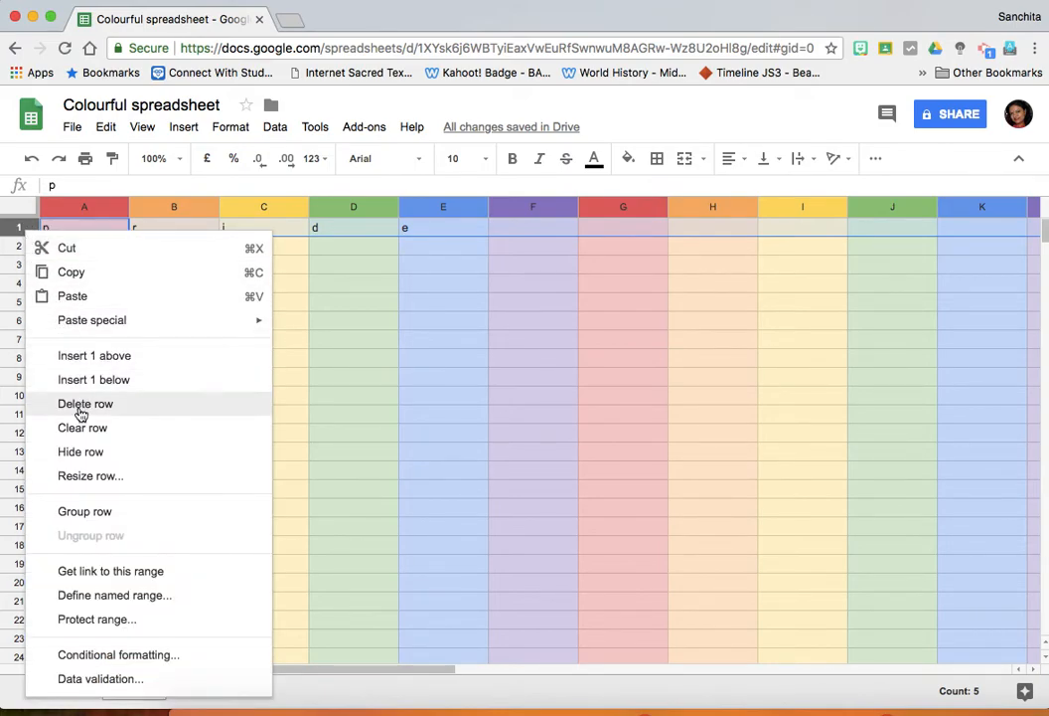
{"action": "mouse_move", "coordinate": [80, 451]}
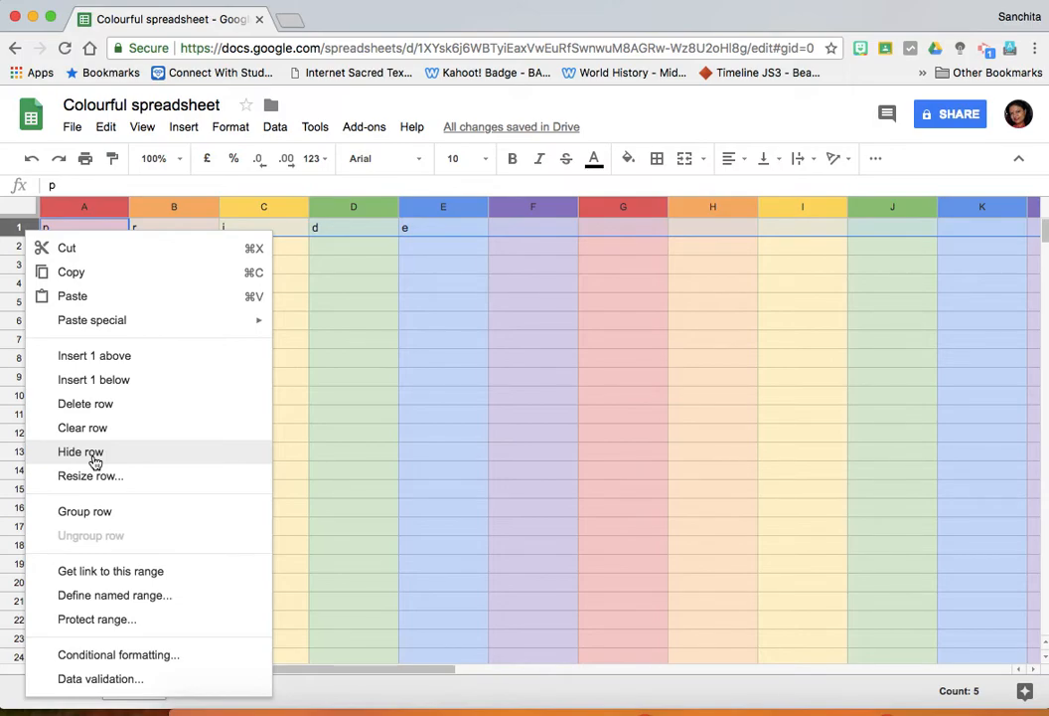
{"action": "left_click", "coordinate": [80, 451]}
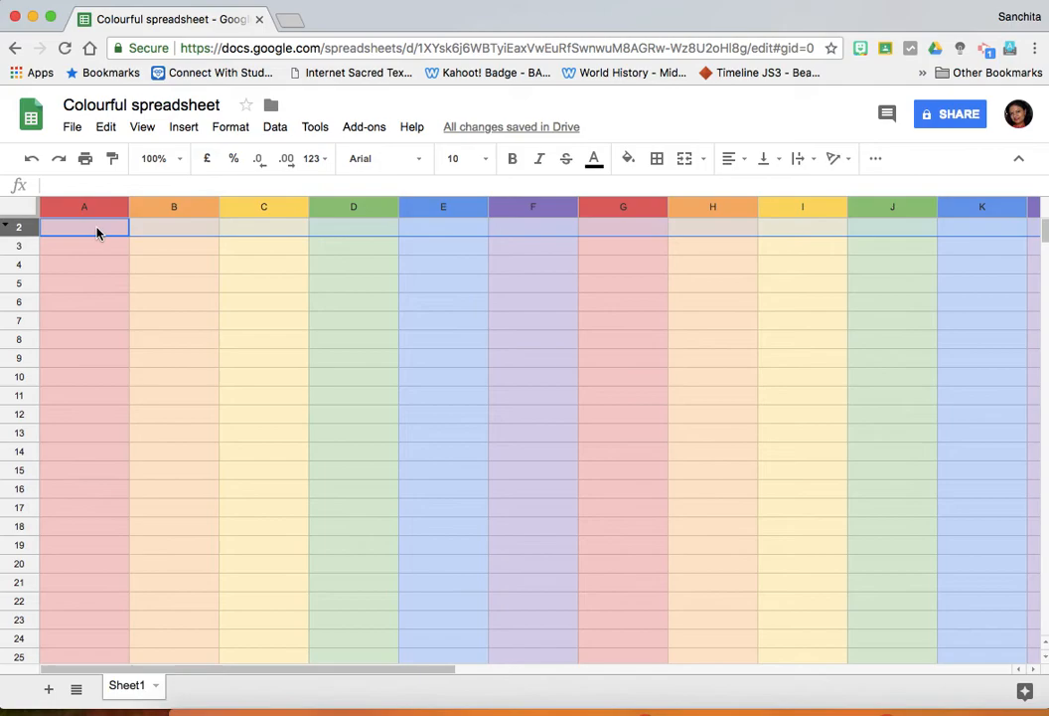
{"action": "mouse_move", "coordinate": [549, 228]}
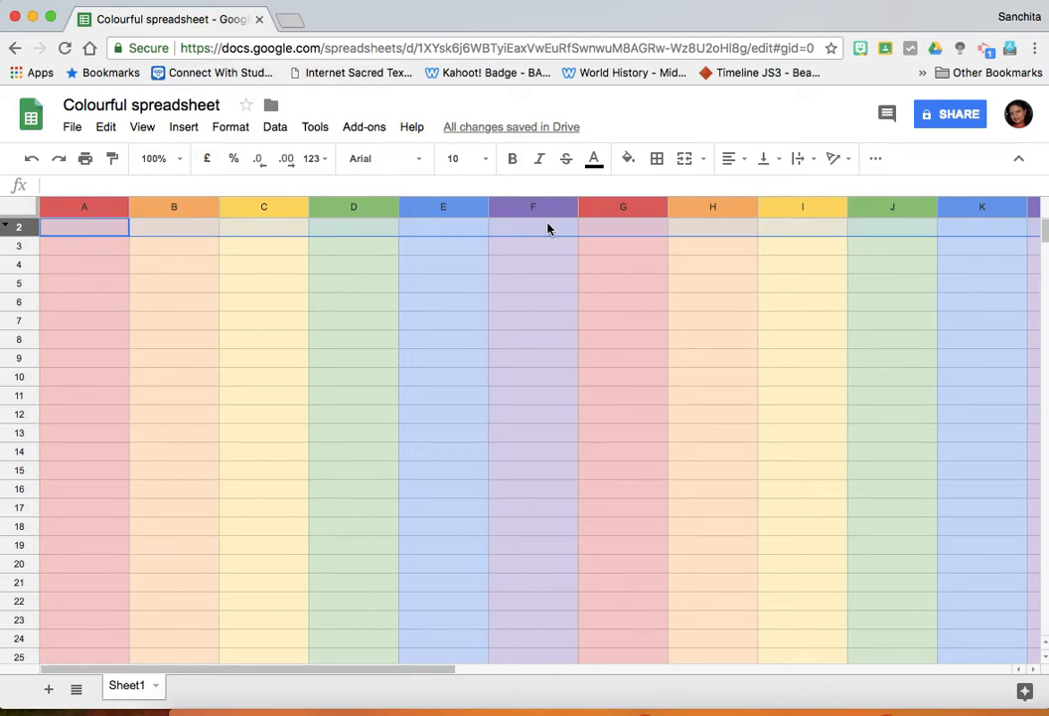
{"action": "mouse_move", "coordinate": [915, 232]}
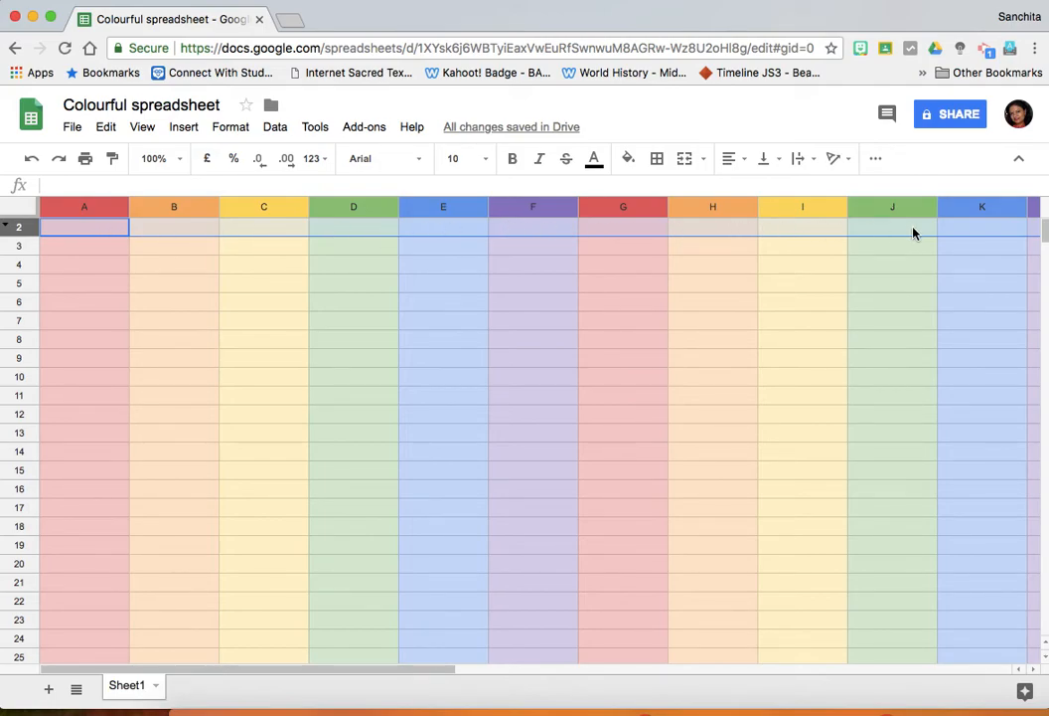
Enter headers 'S. No' in A2 and 'Name' in B2.
{"action": "type", "text": "S. No"}
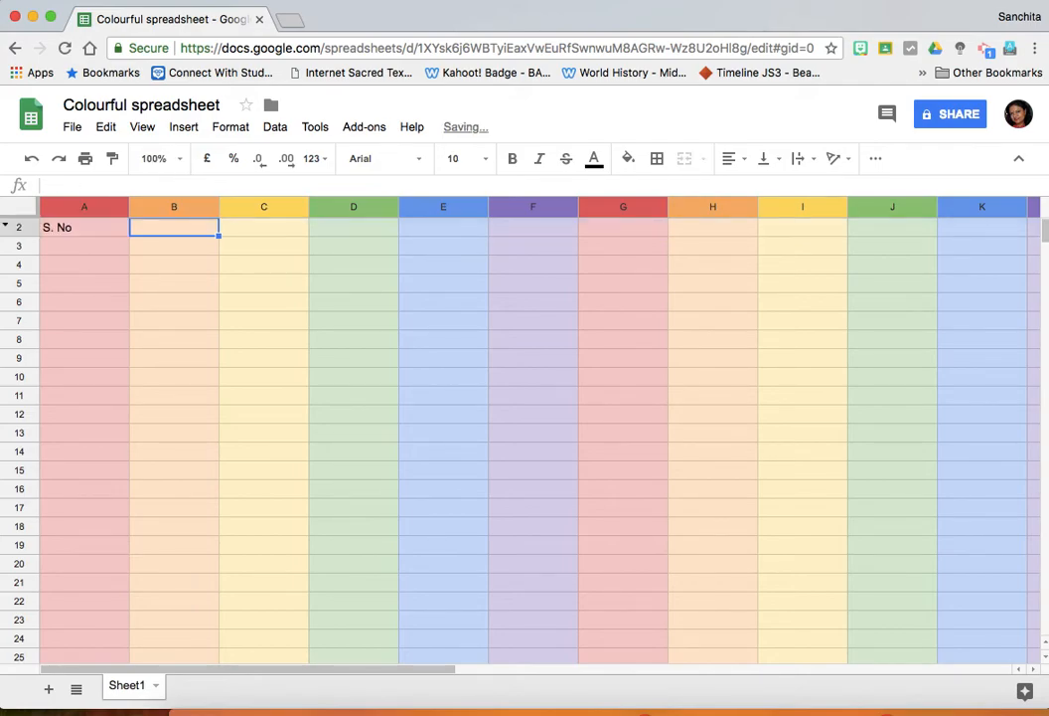
{"action": "type", "text": "Name"}
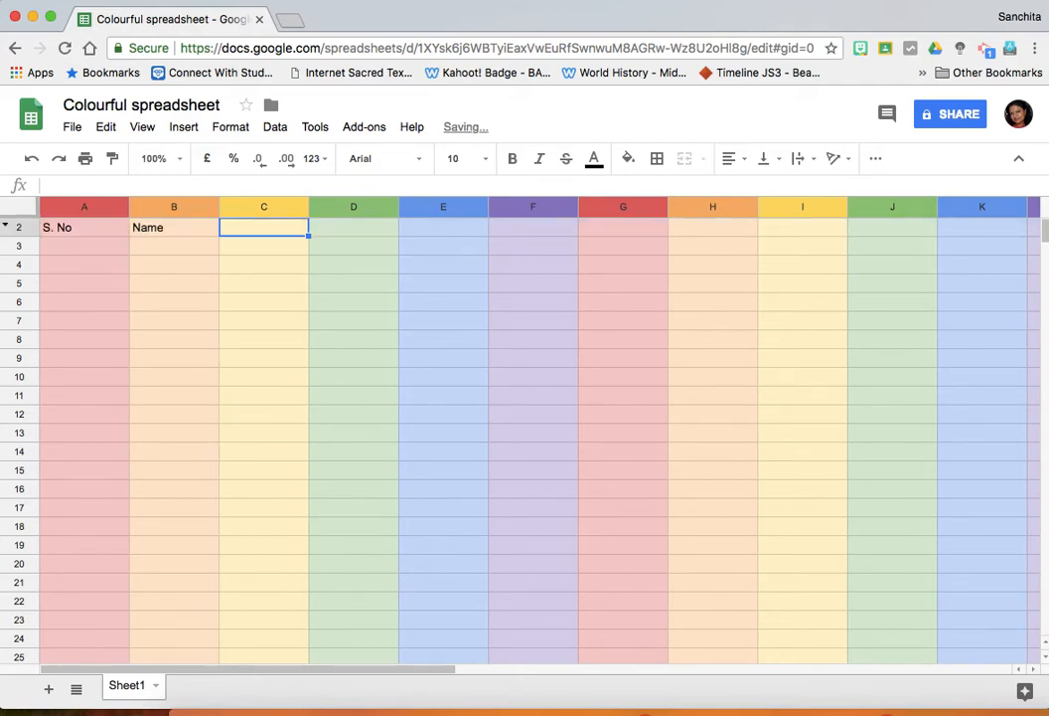
{"action": "left_click", "coordinate": [532, 227]}
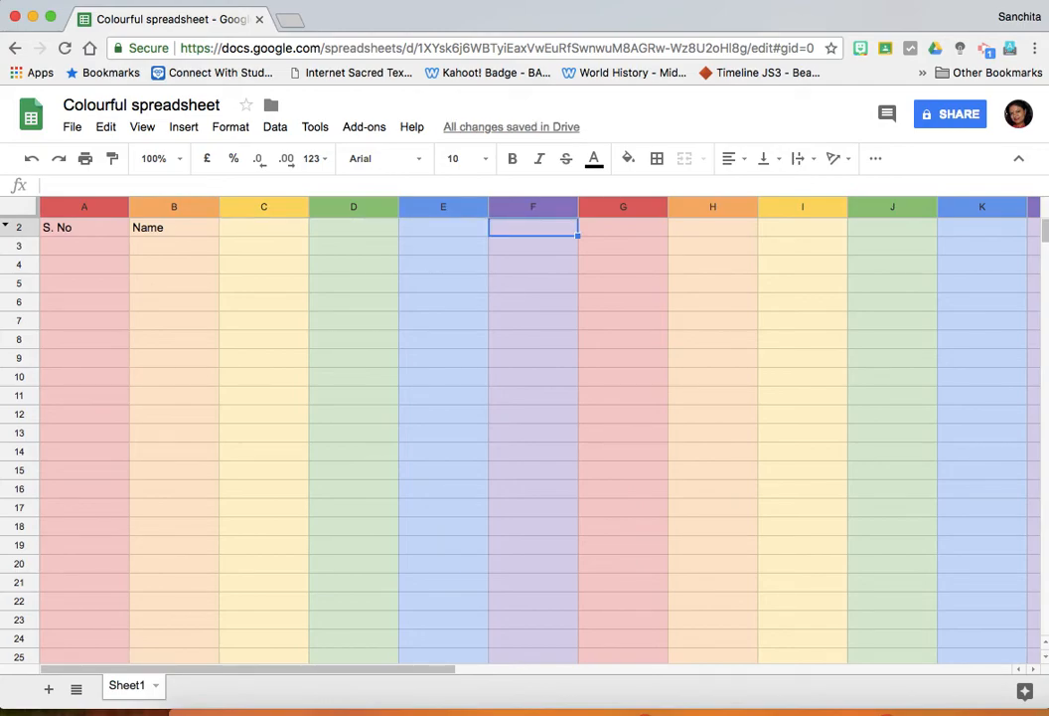